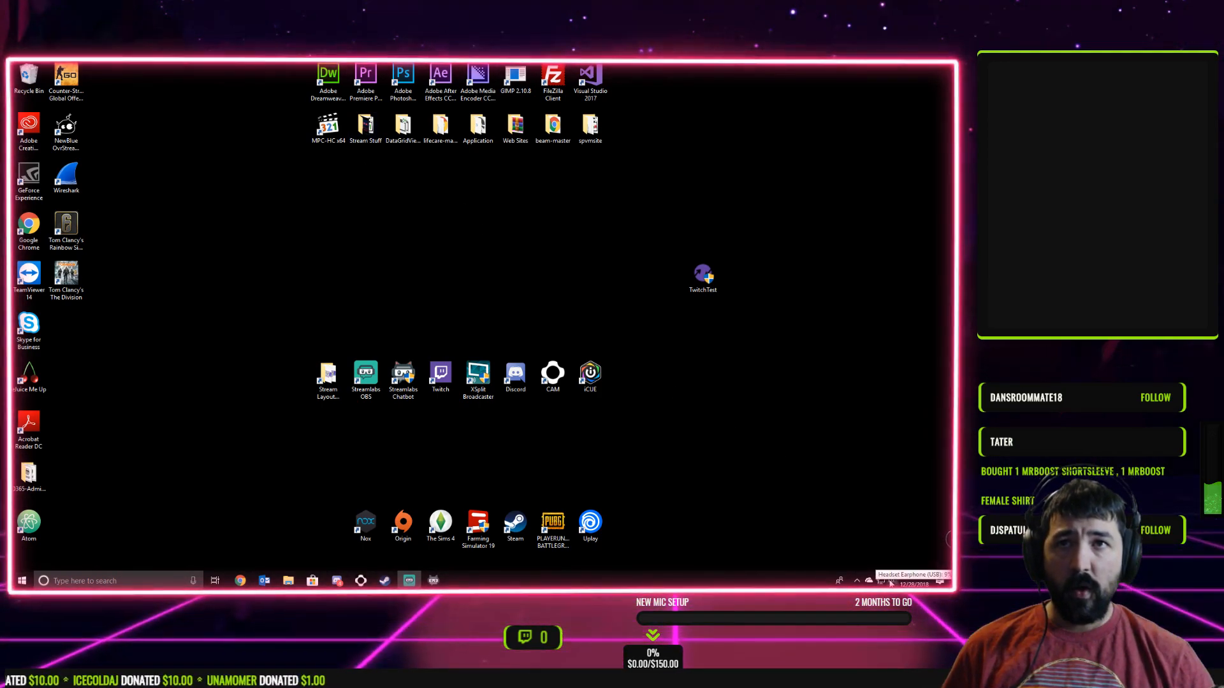
Open Windows Sound settings from the speaker icon's right-click menu.
right_click(865, 581)
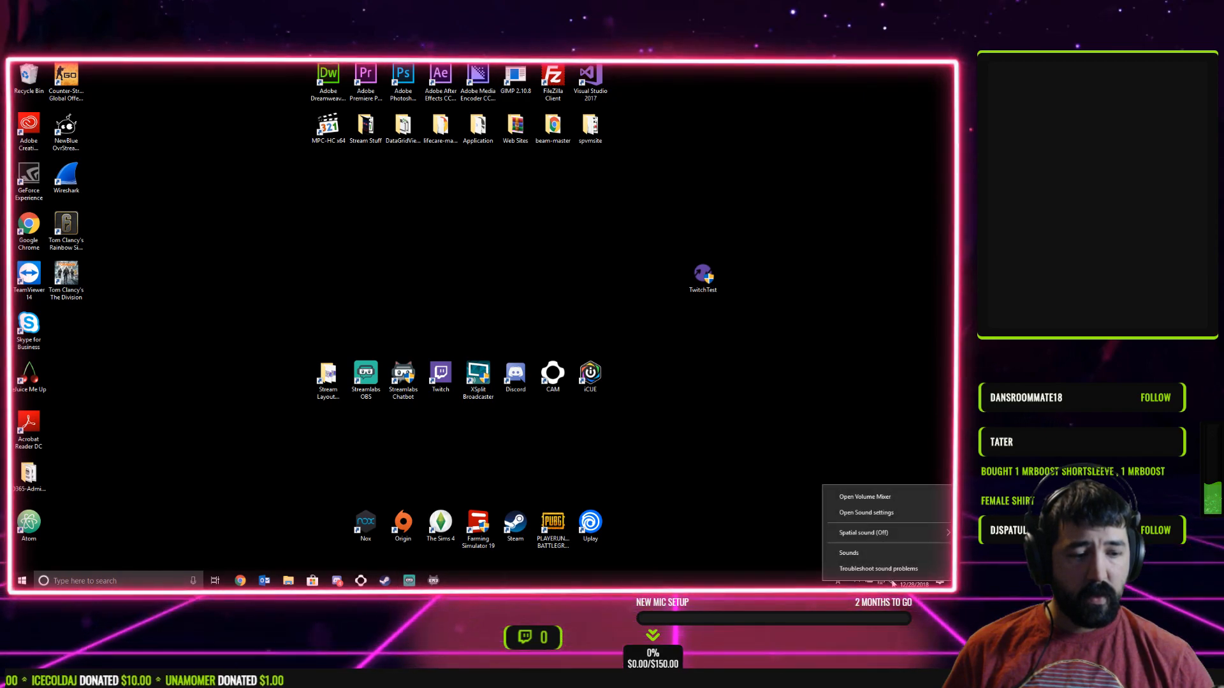
mouse_move(865, 512)
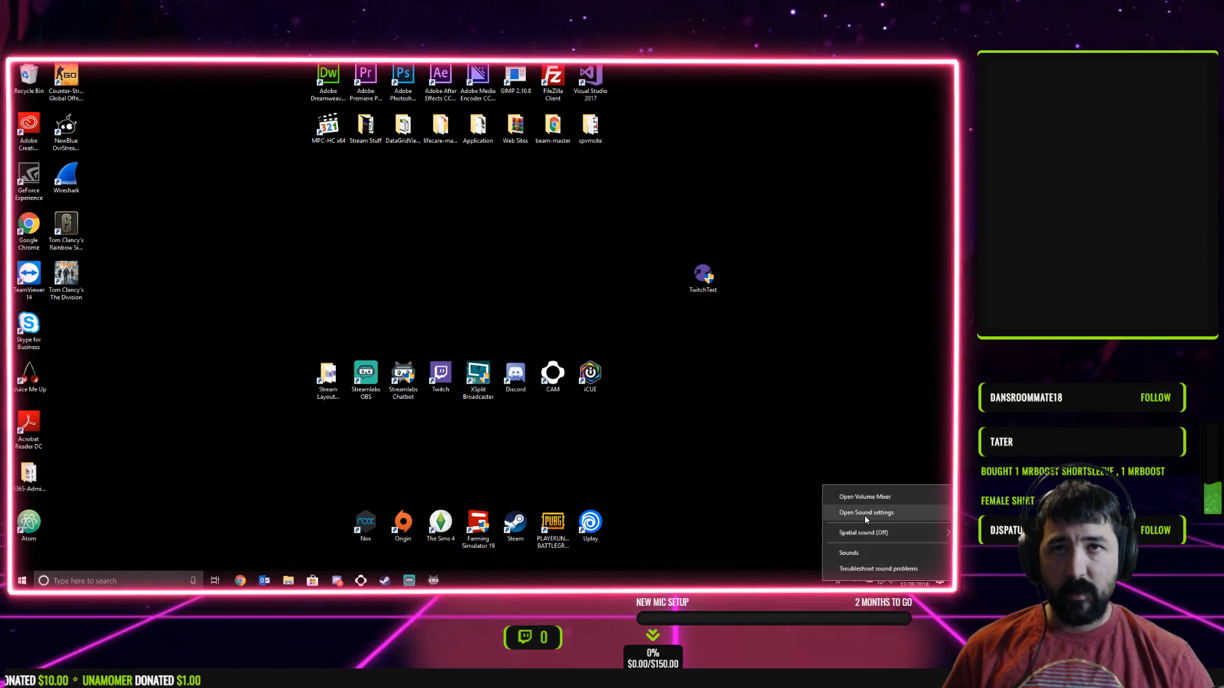
left_click(865, 512)
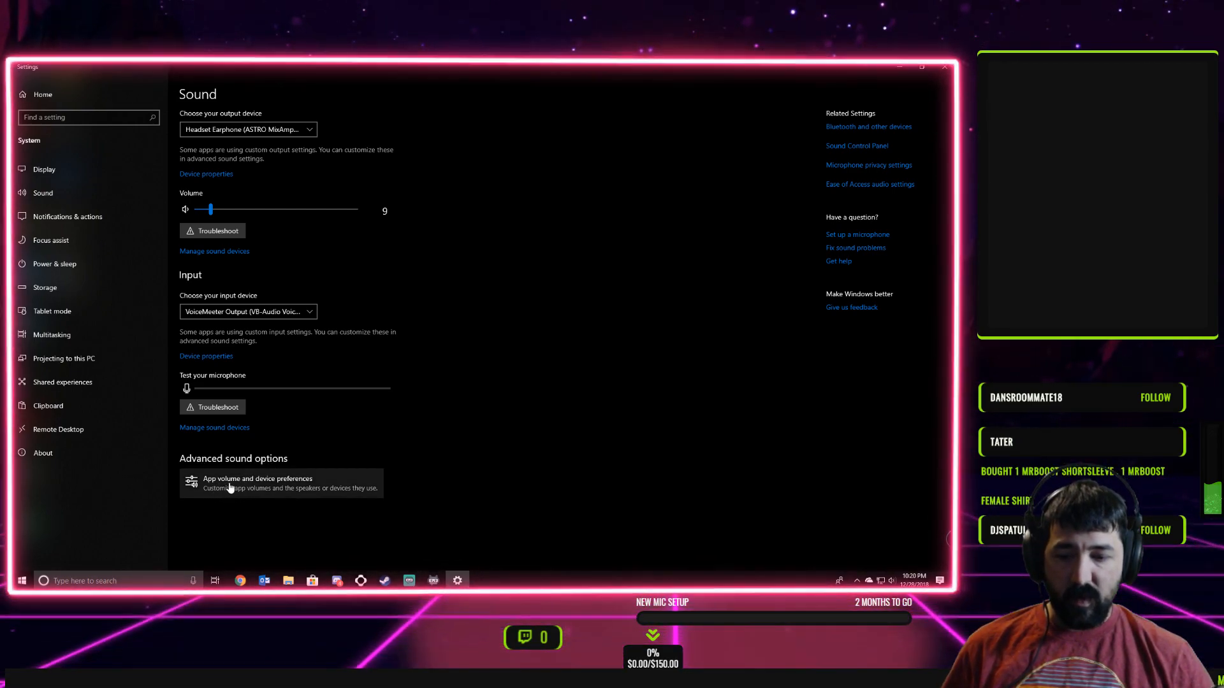
In App volume and device preferences, set Streamlabs Chatbot output to Headphones (Corsair ST100 Headset Output).
left_click(257, 482)
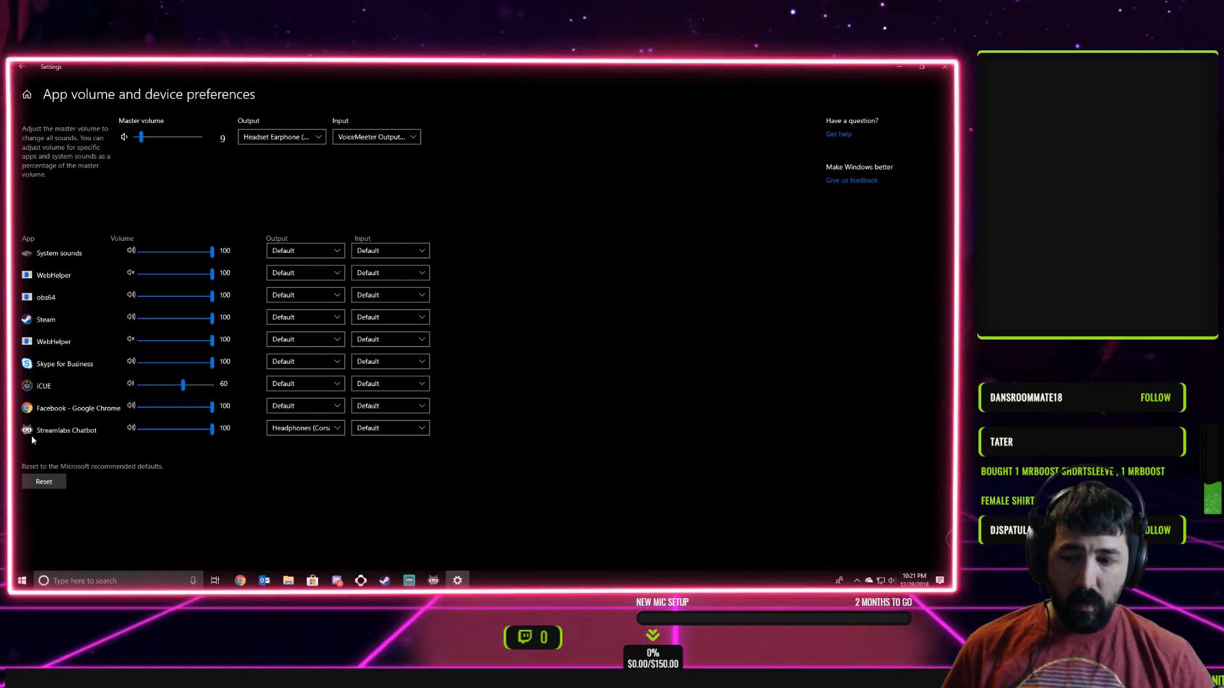
mouse_move(128, 428)
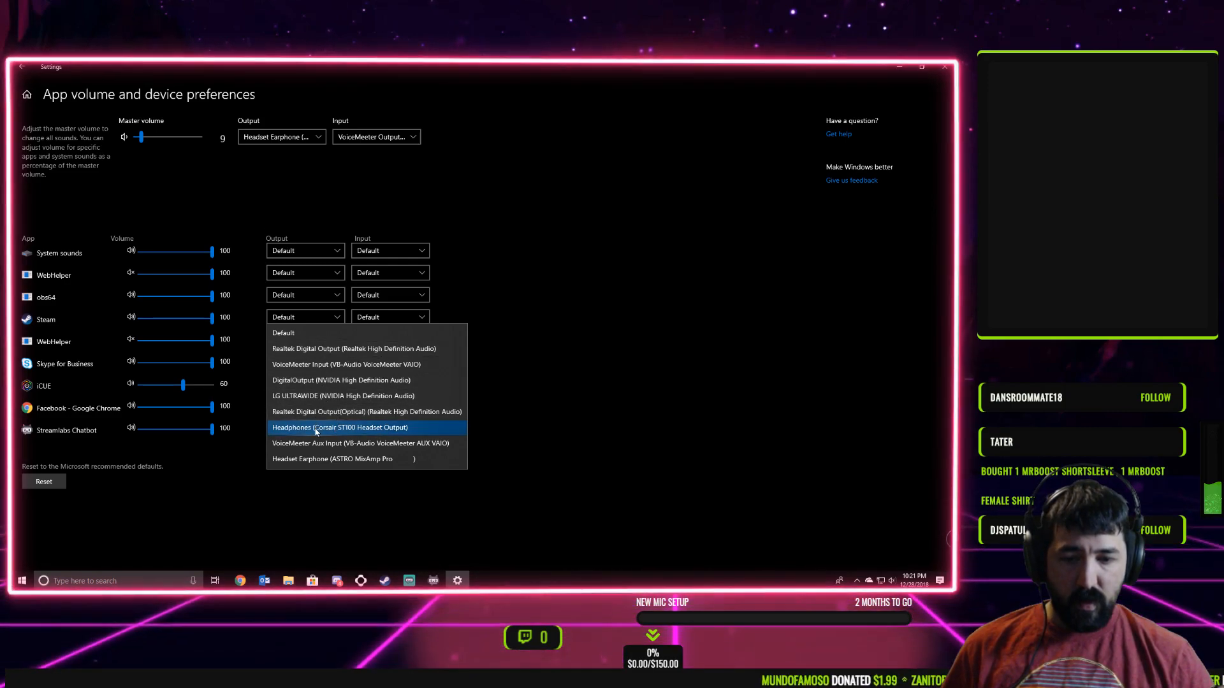
mouse_move(326, 444)
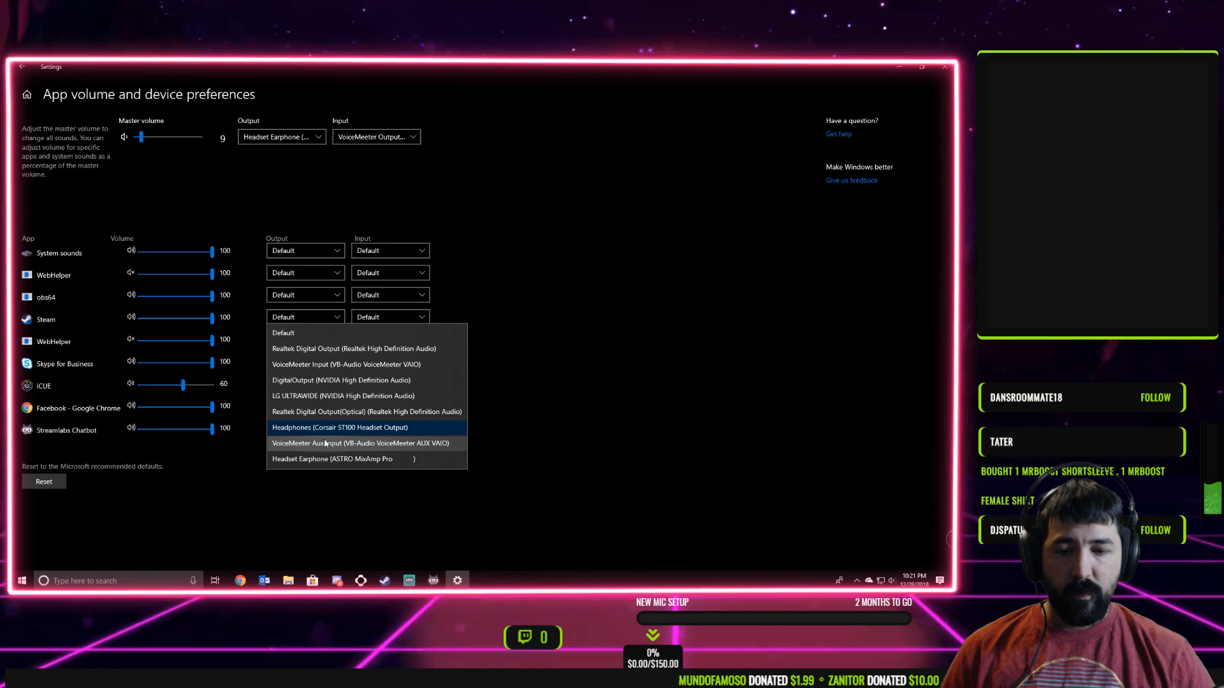
mouse_move(340, 427)
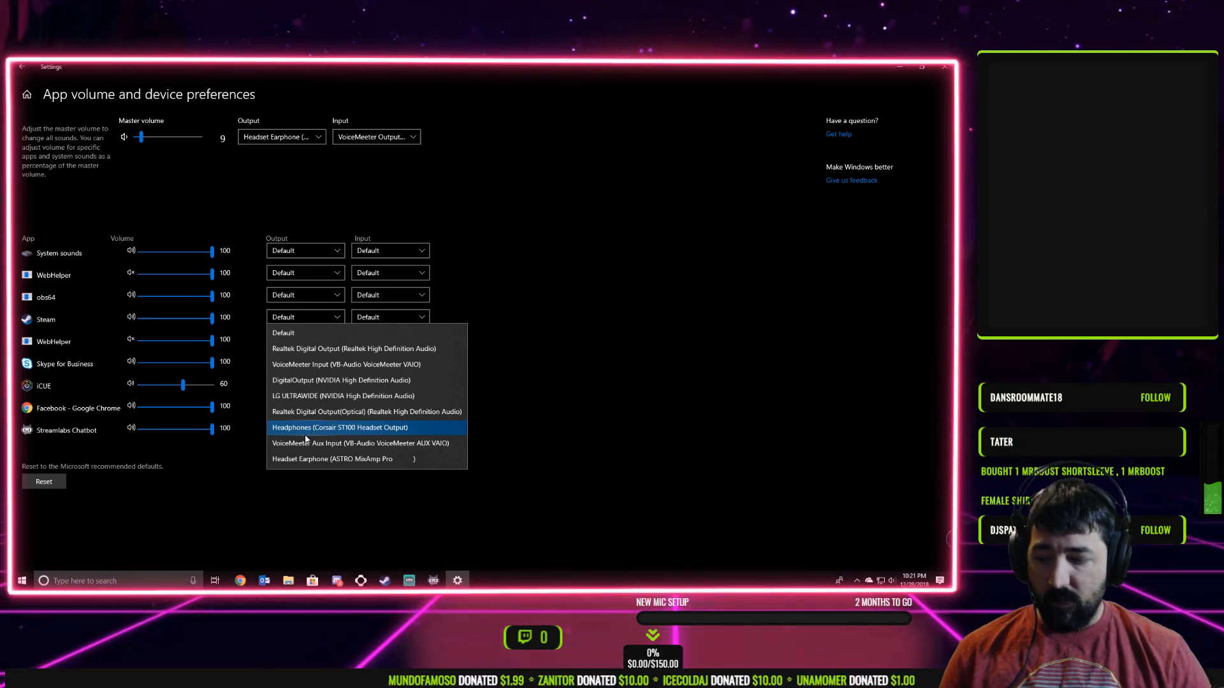
mouse_move(298, 442)
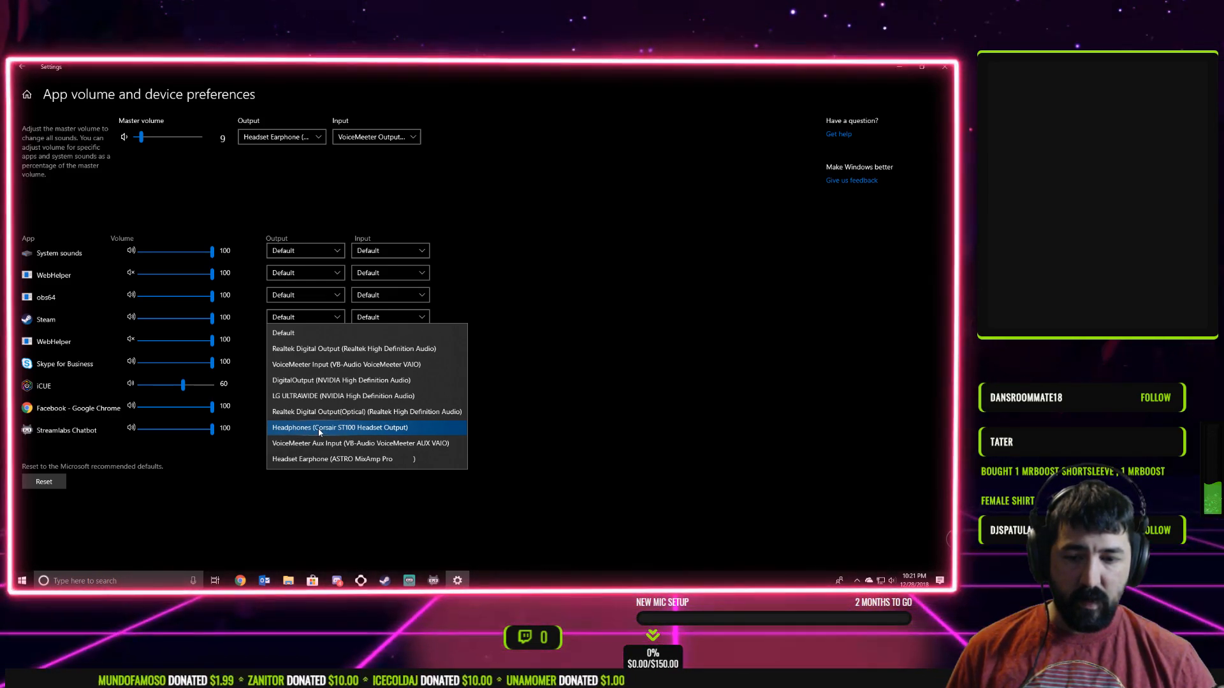
left_click(340, 427)
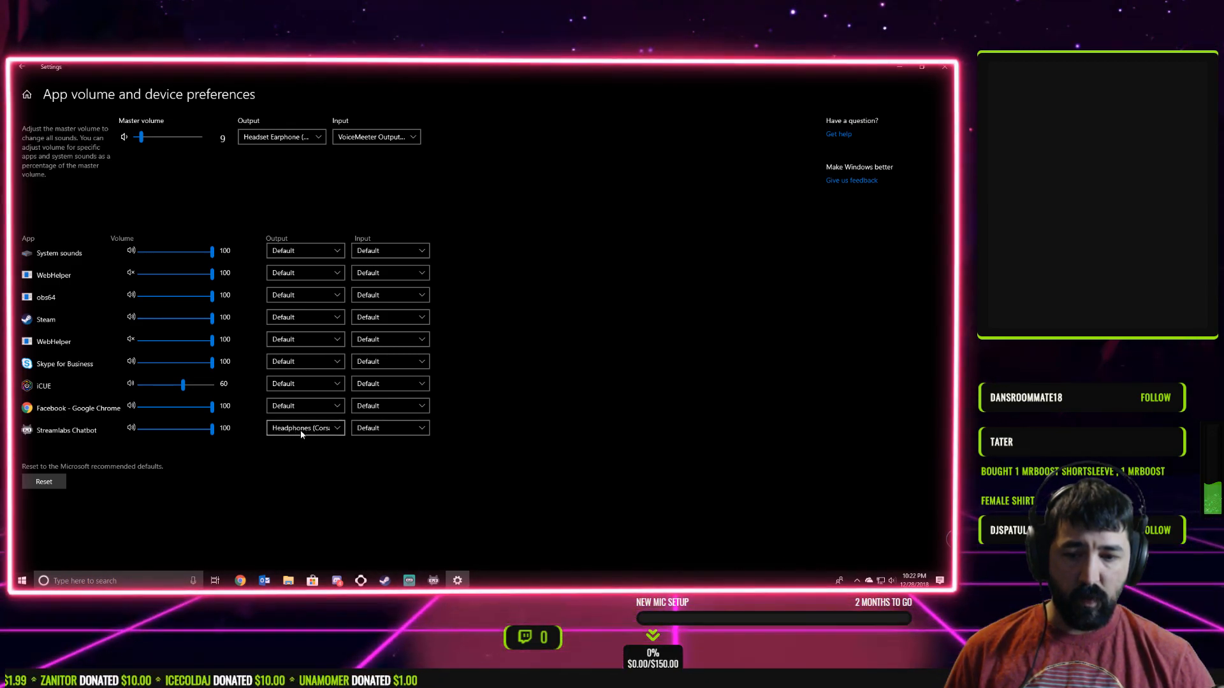
mouse_move(942, 68)
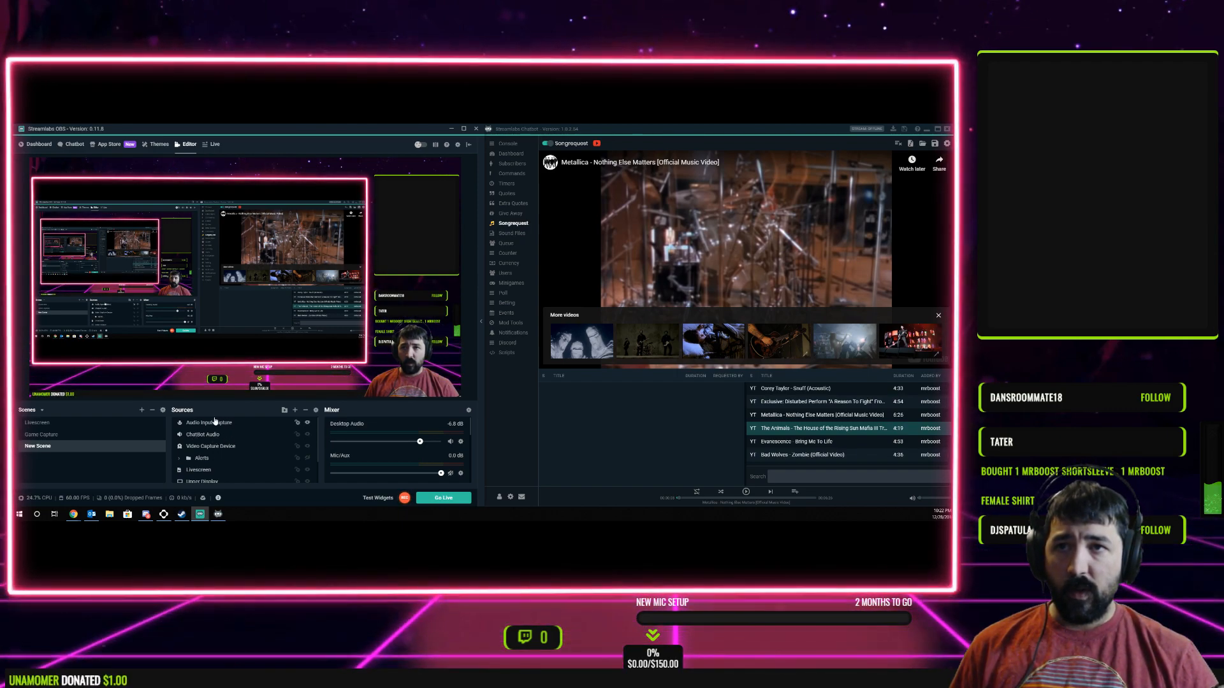
mouse_move(295, 410)
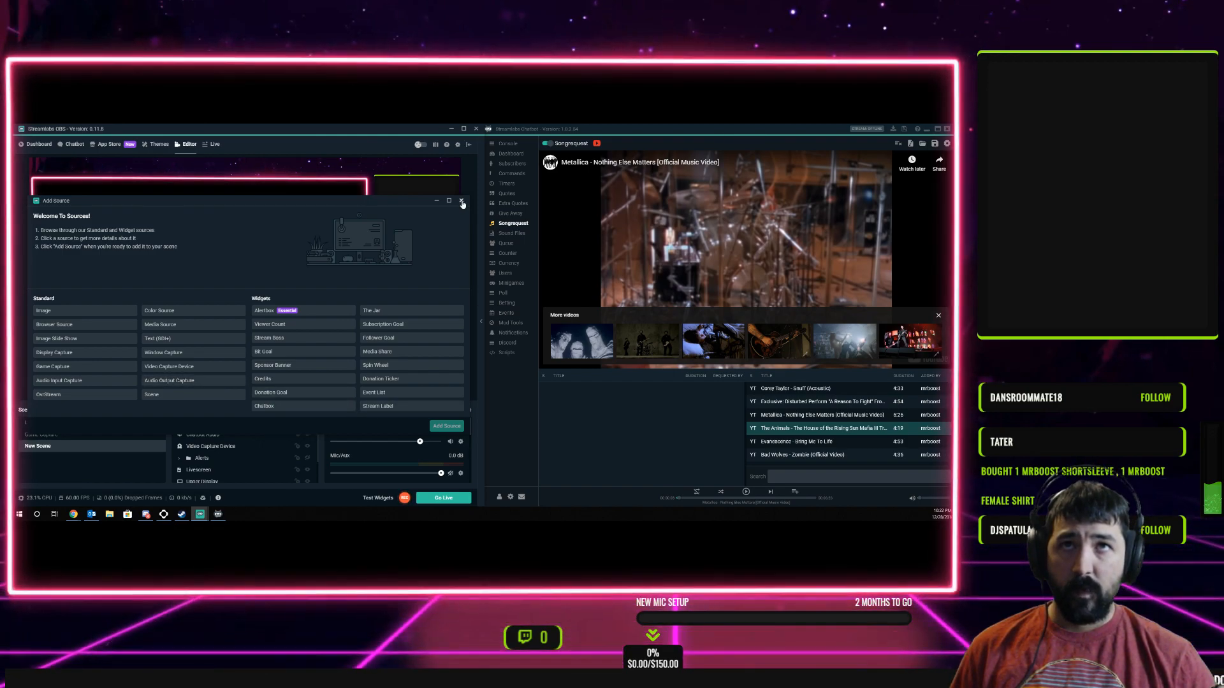
Close the Add Source window without adding anything and open the Chatbot Audio source's properties.
left_click(462, 201)
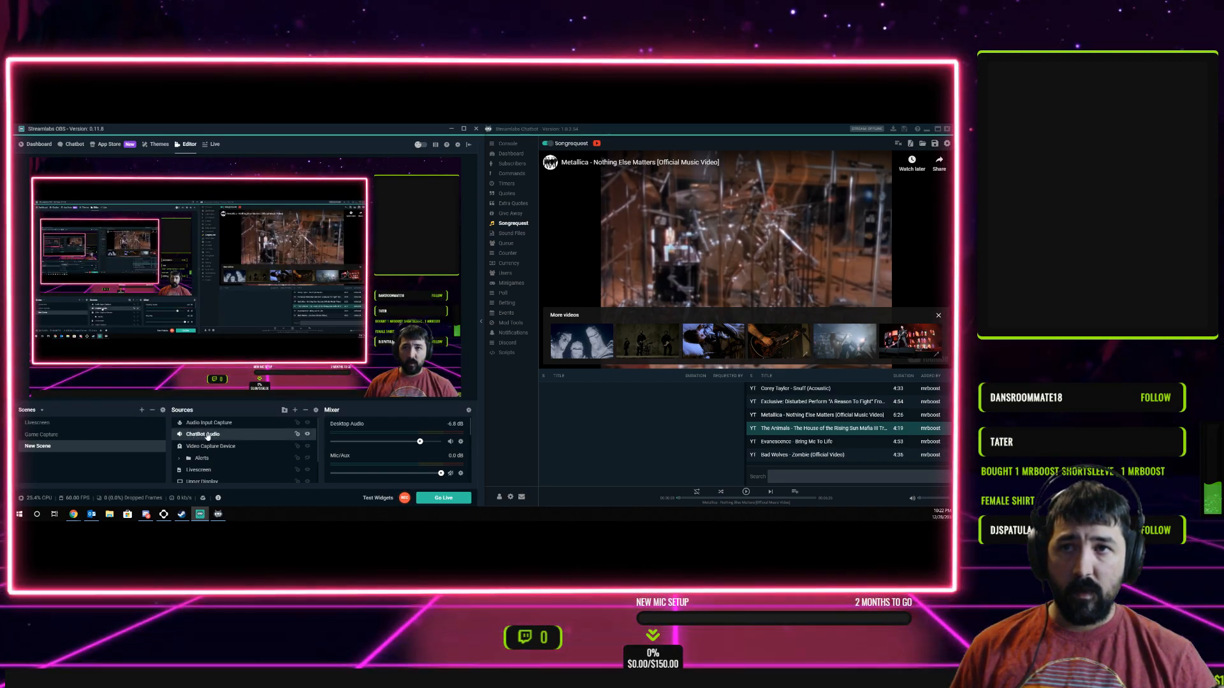
double_click(203, 434)
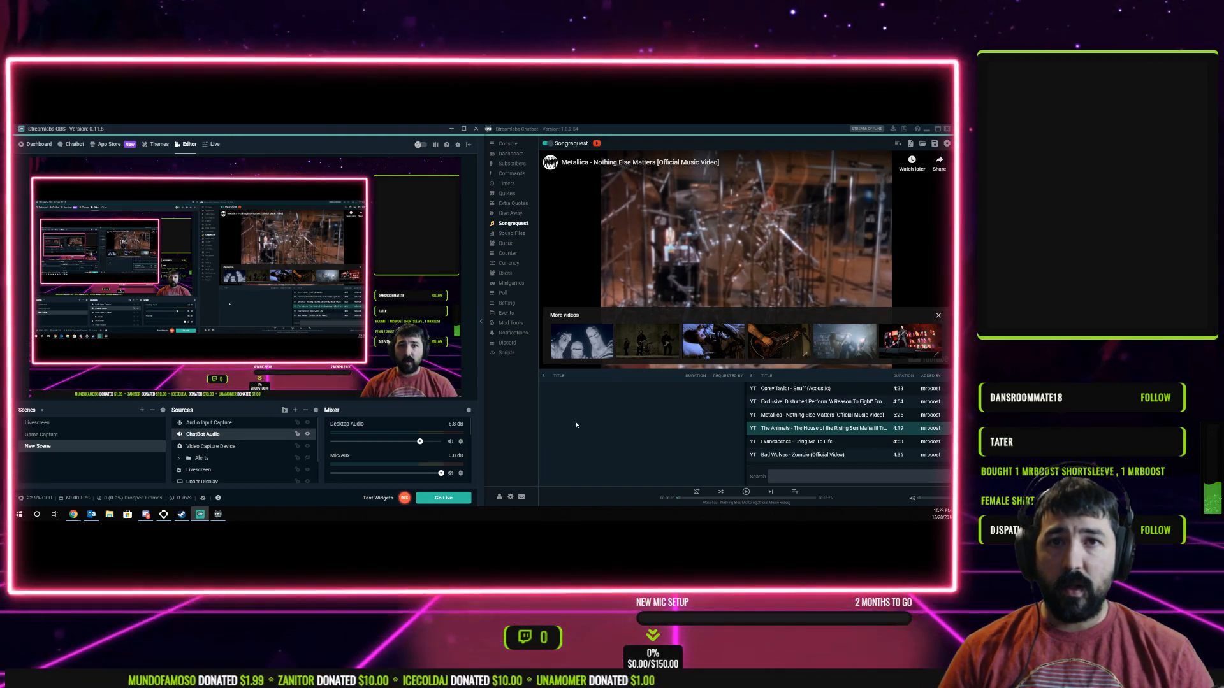
Play the requested Metallica song in the Streamlabs Chatbot song request player.
left_click(938, 315)
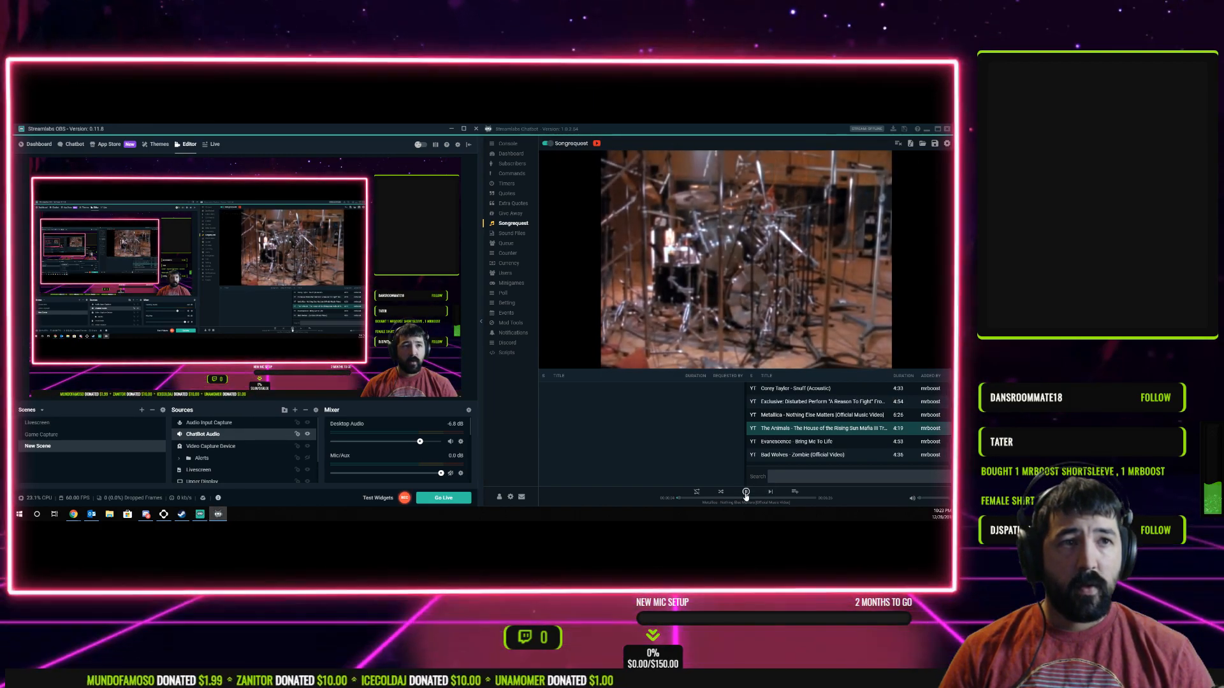